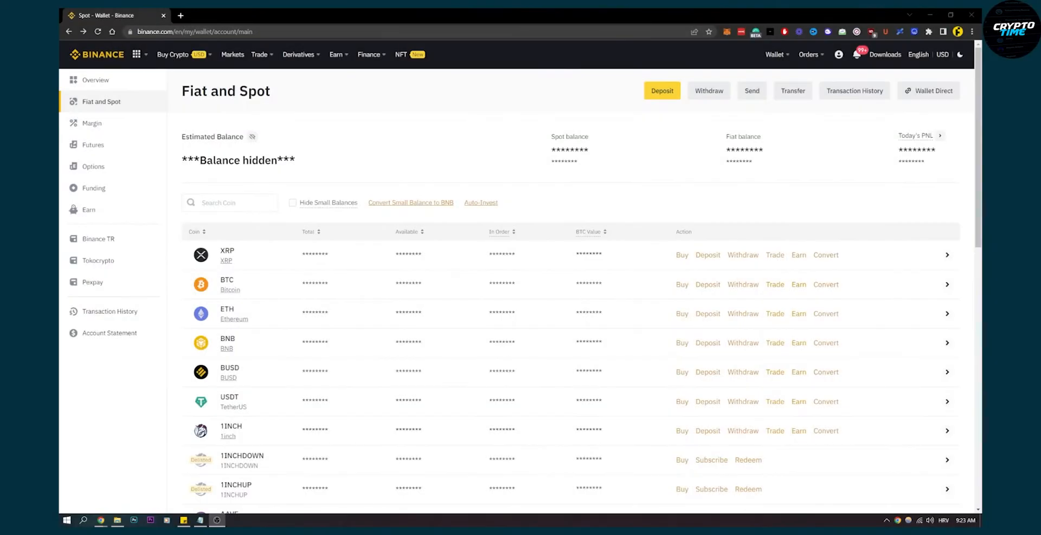
mouse_move(801, 143)
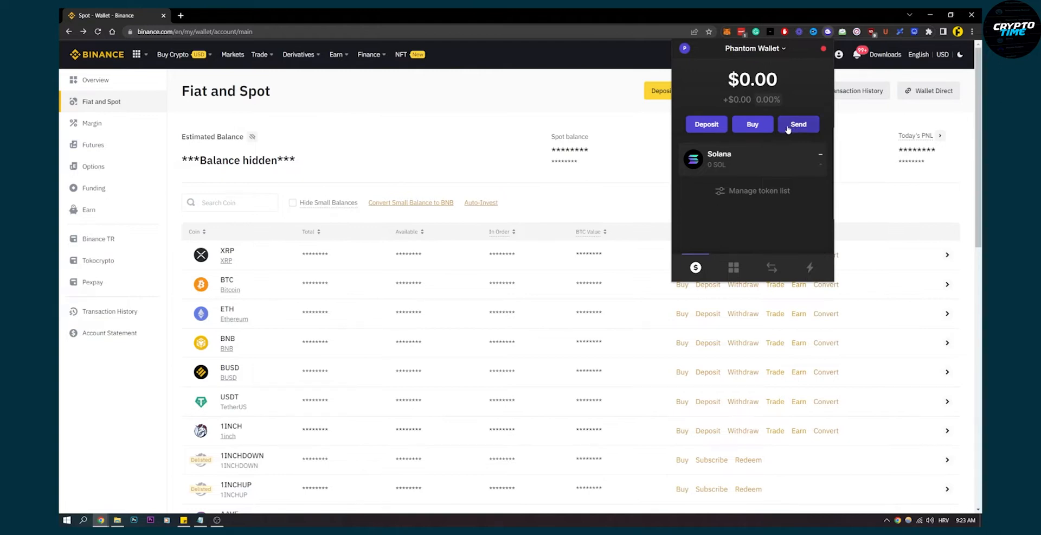
mouse_move(801, 140)
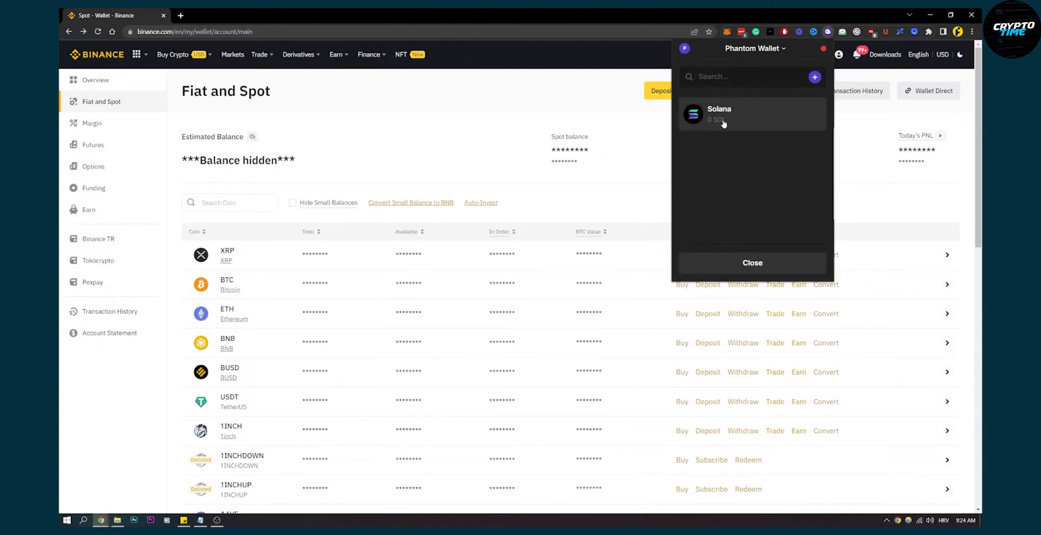
Pick Solana as the token in Phantom's send form, then dismiss the form
left_click(724, 114)
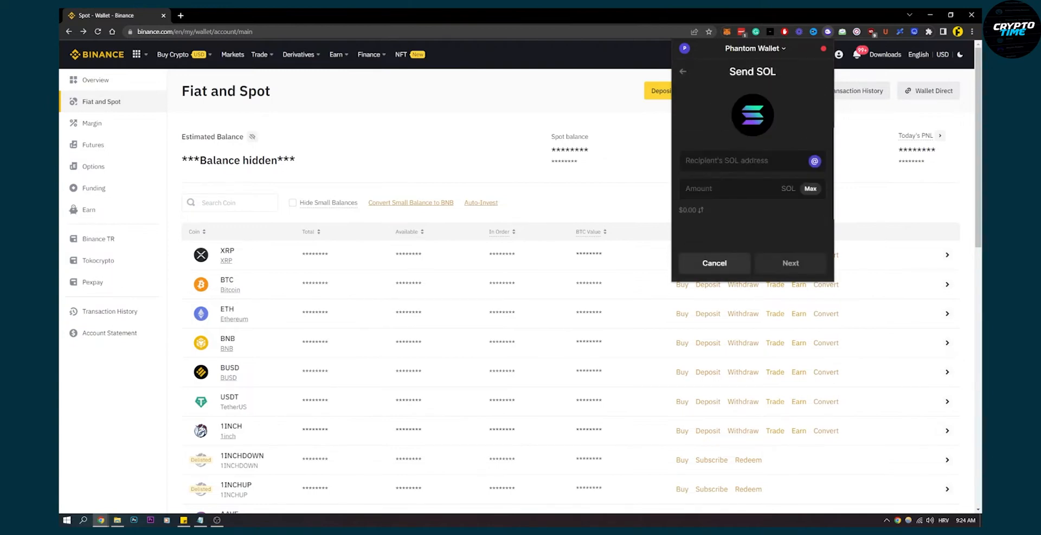
left_click(731, 161)
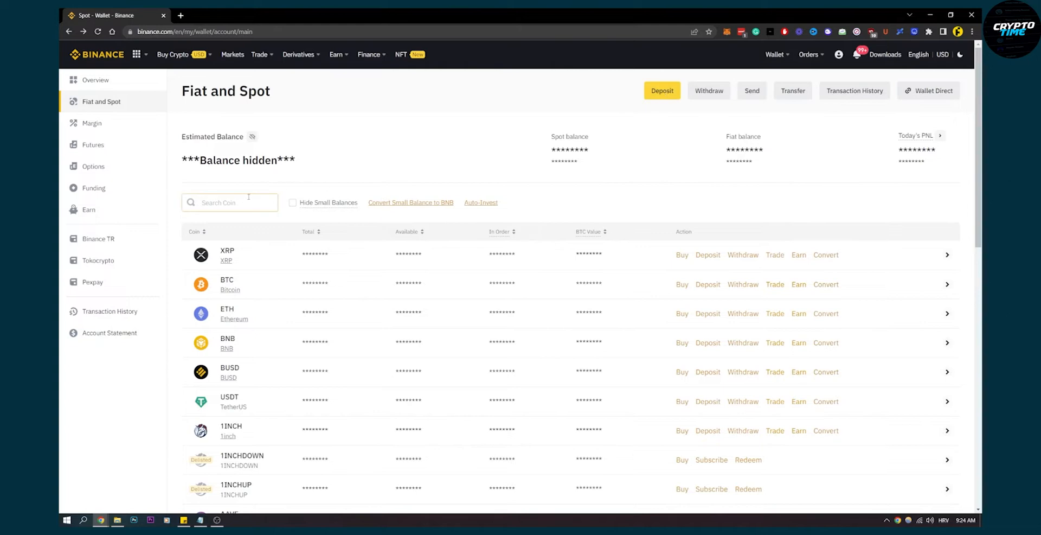
Find SOL in Fiat and Spot and show its deposit address on the Solana network
type("sol")
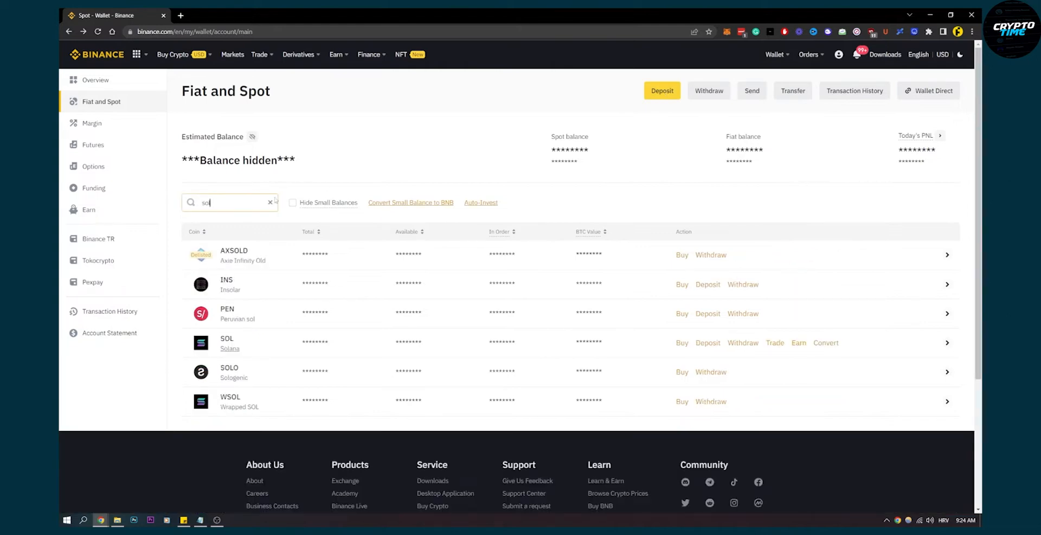
left_click(708, 341)
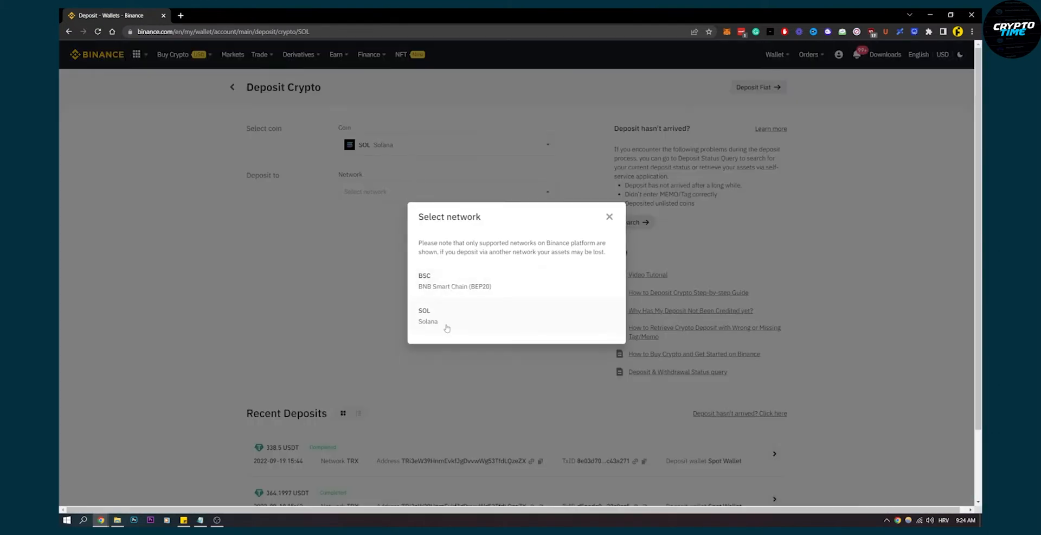
left_click(427, 316)
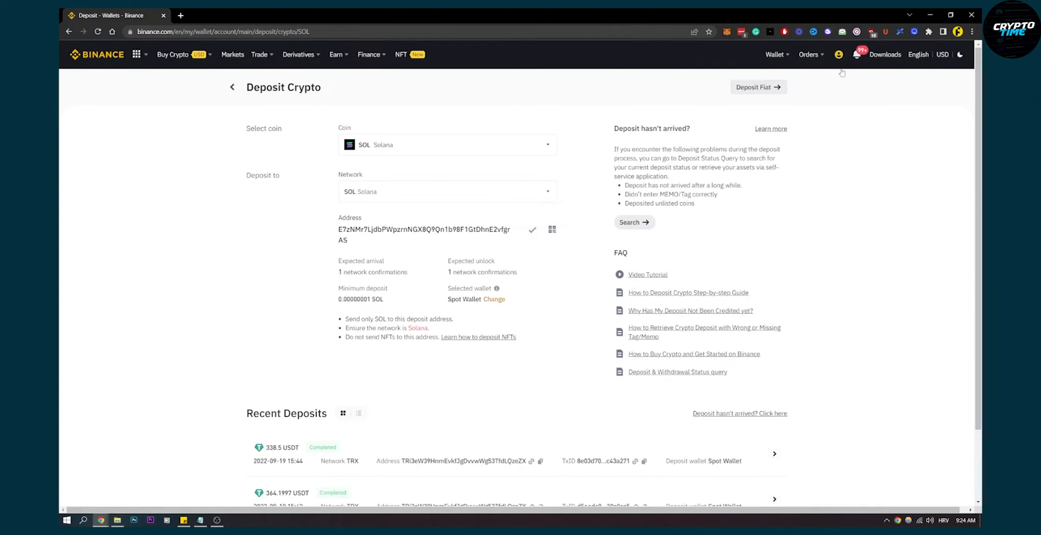
Send 100 SOL from Phantom to the Binance address E7zNMr7L...vfgrAS
left_click(872, 32)
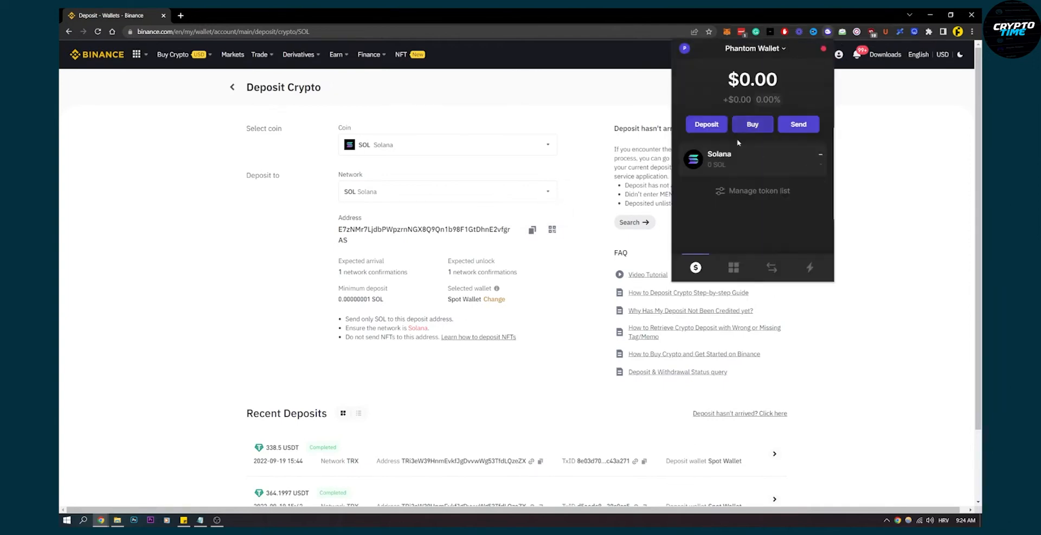
left_click(798, 125)
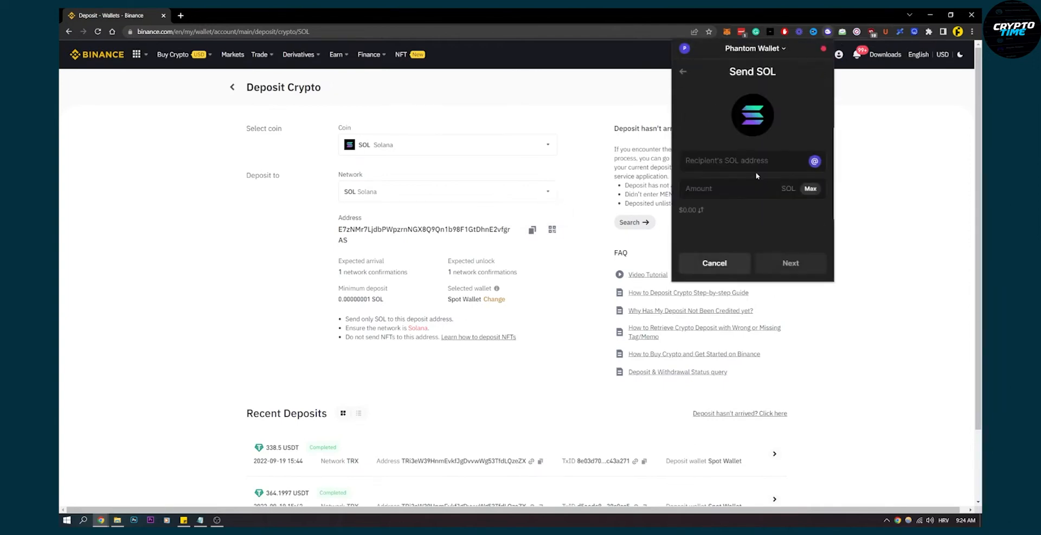
type("E7zNMr7LjdbPWpzrnNGX8Q9Qn1b98F1GtDhnE2vfgrAS")
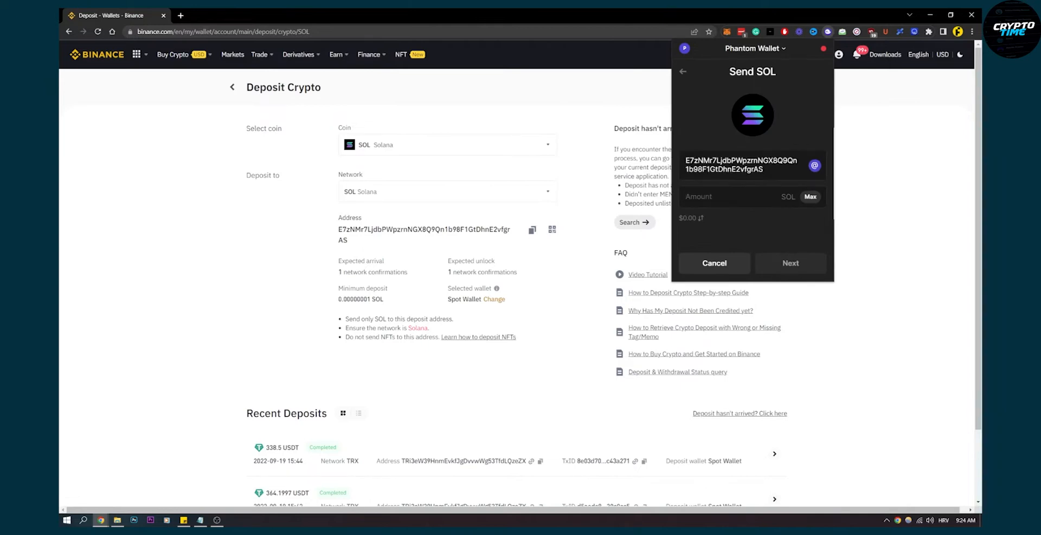
type("100")
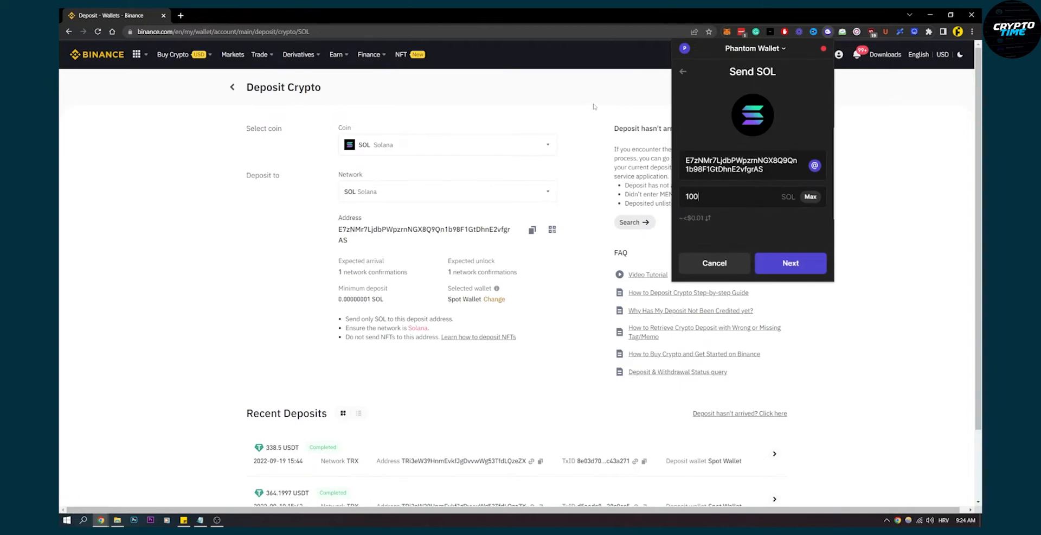
left_click(714, 263)
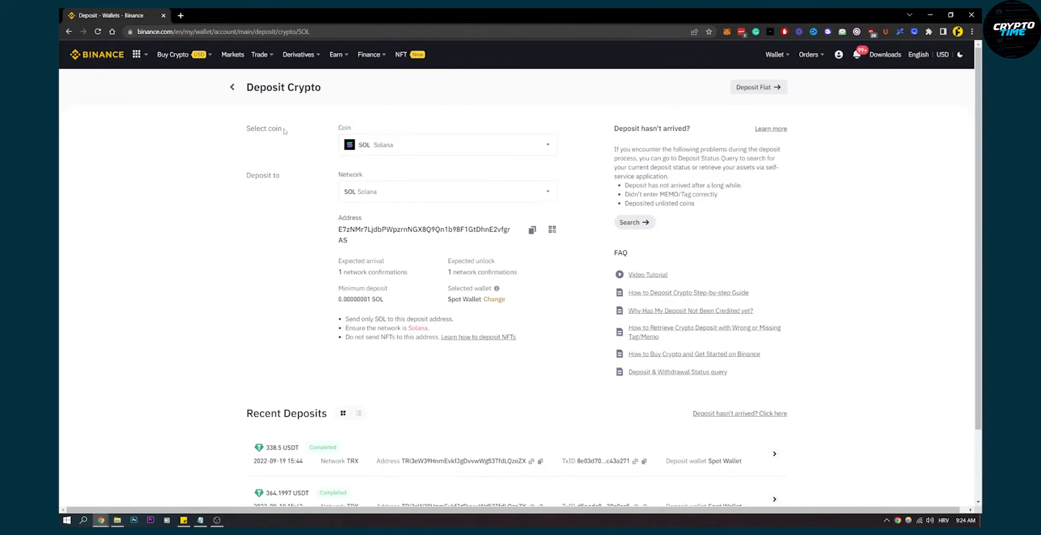
Set up a Binance Convert market order from SOL into USDT, amount left empty
left_click(259, 54)
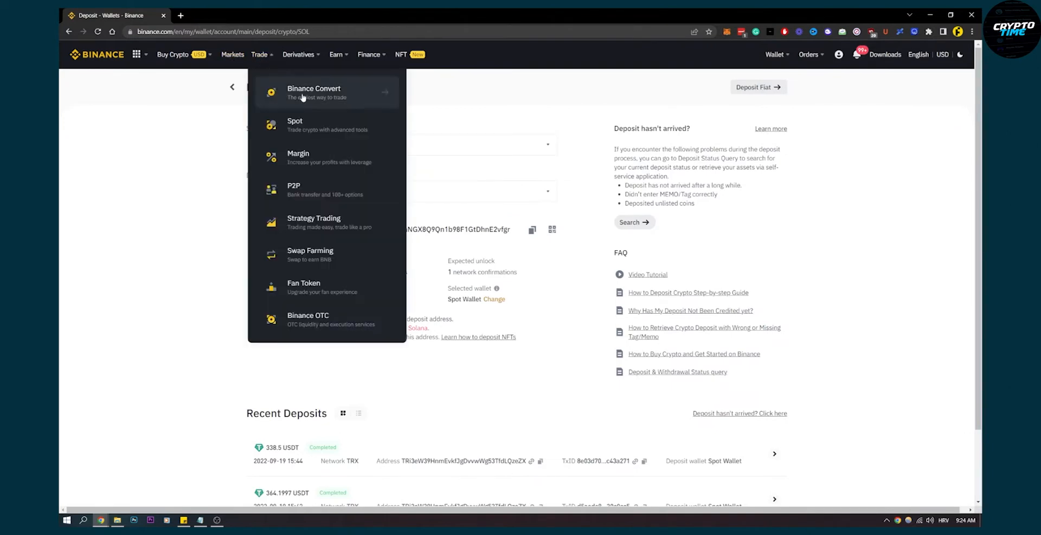
left_click(313, 92)
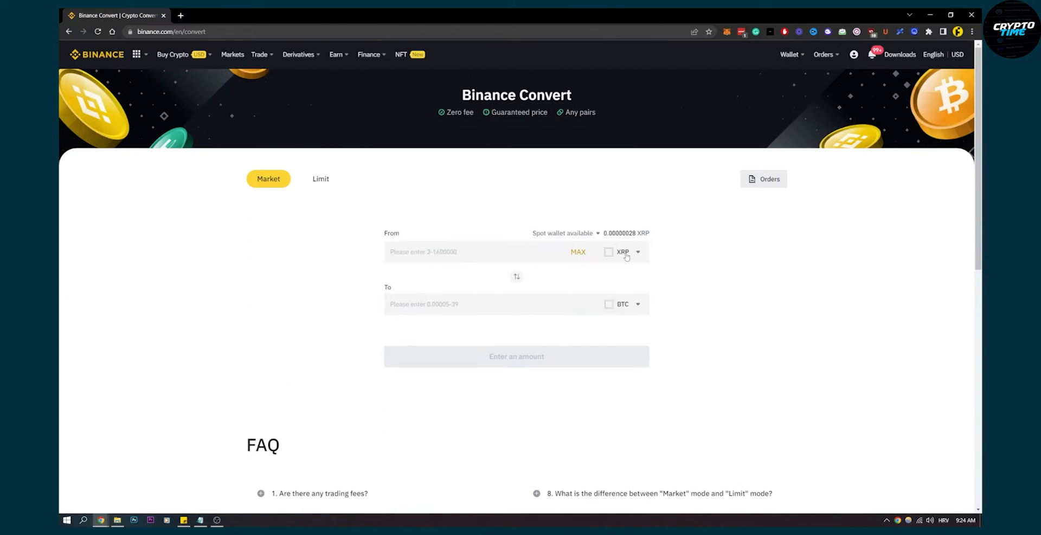
type("sol")
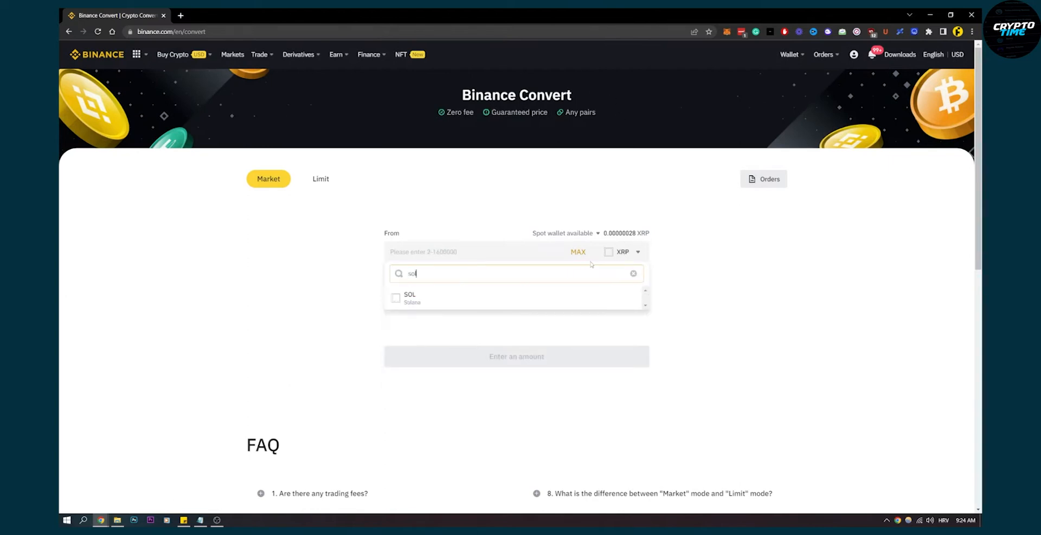
left_click(410, 297)
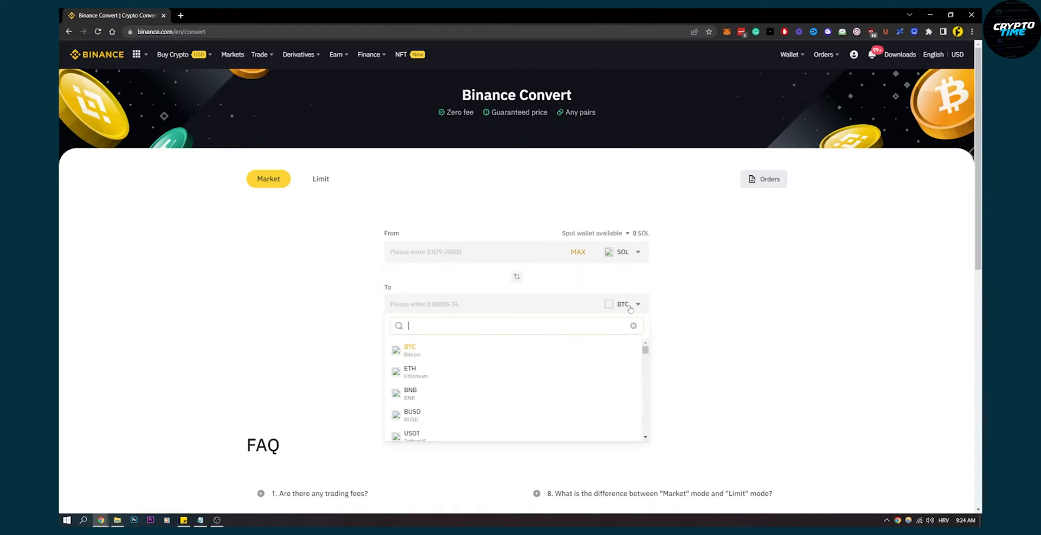
type("usdt")
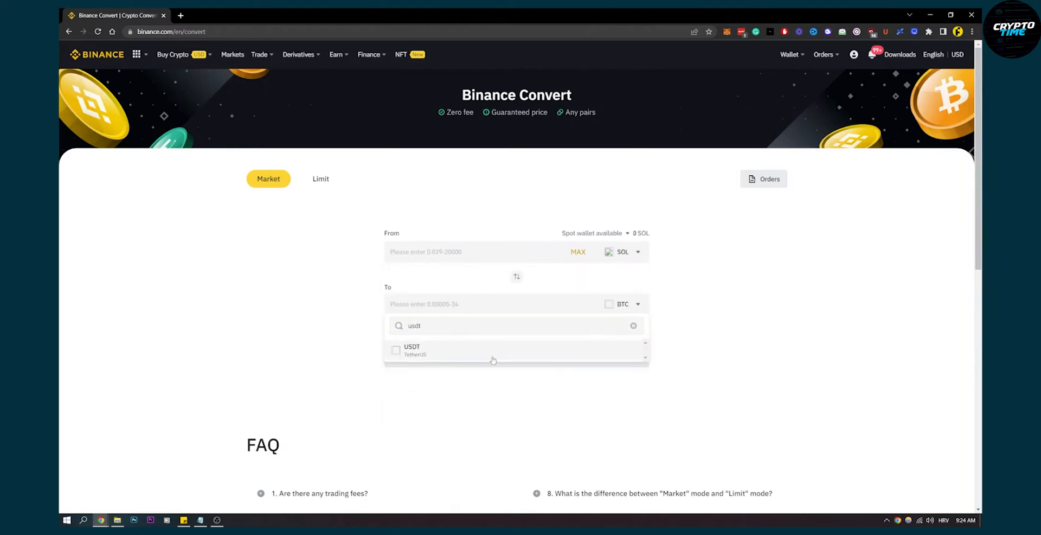
left_click(412, 350)
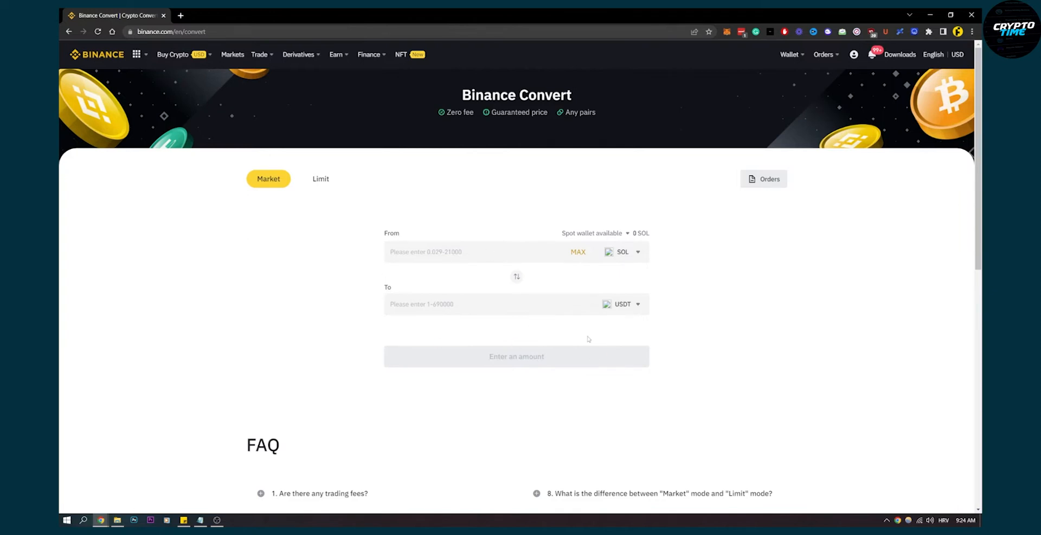
mouse_move(633, 312)
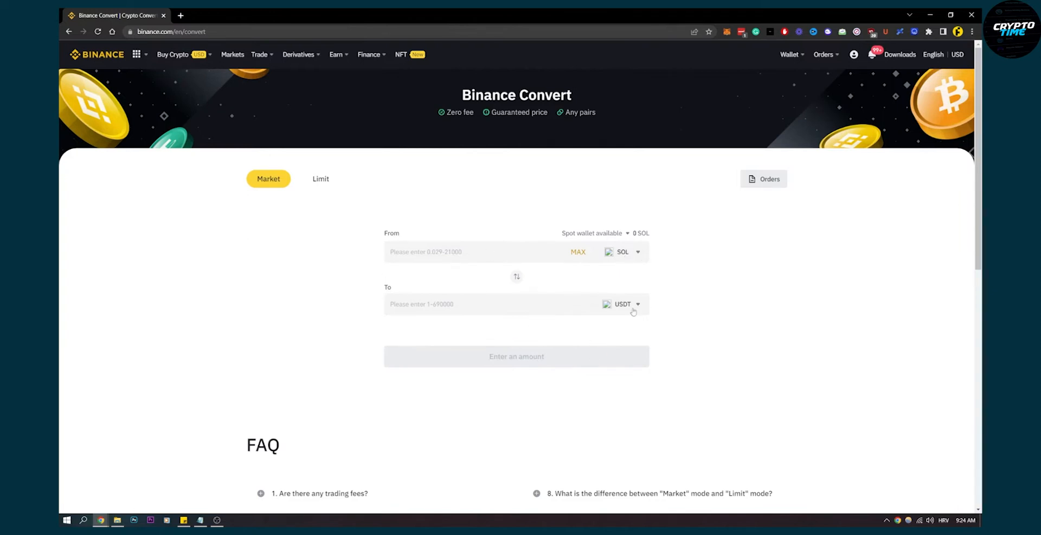
From Fiat and Spot, start a transfer with Funding as the destination wallet
left_click(790, 54)
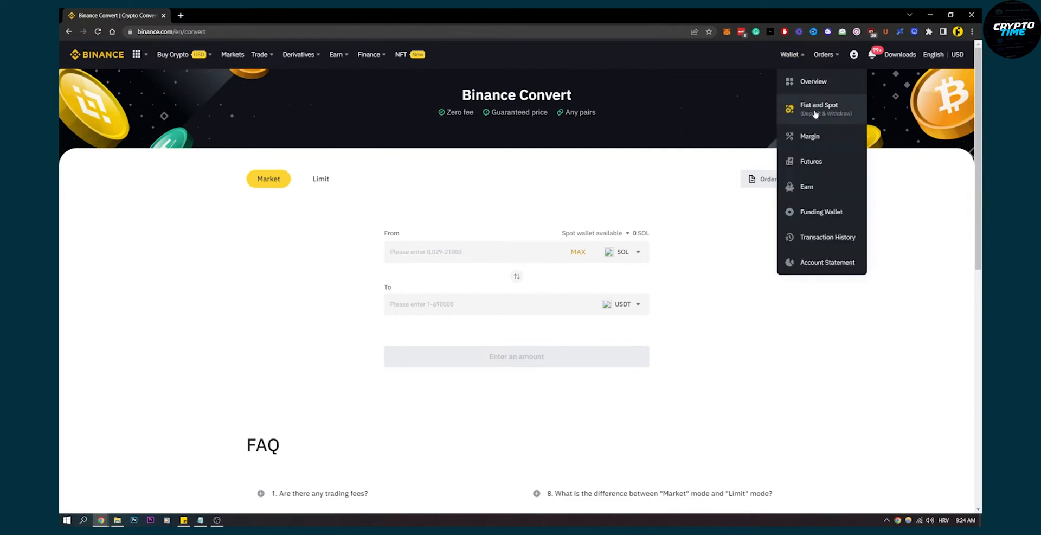
left_click(819, 108)
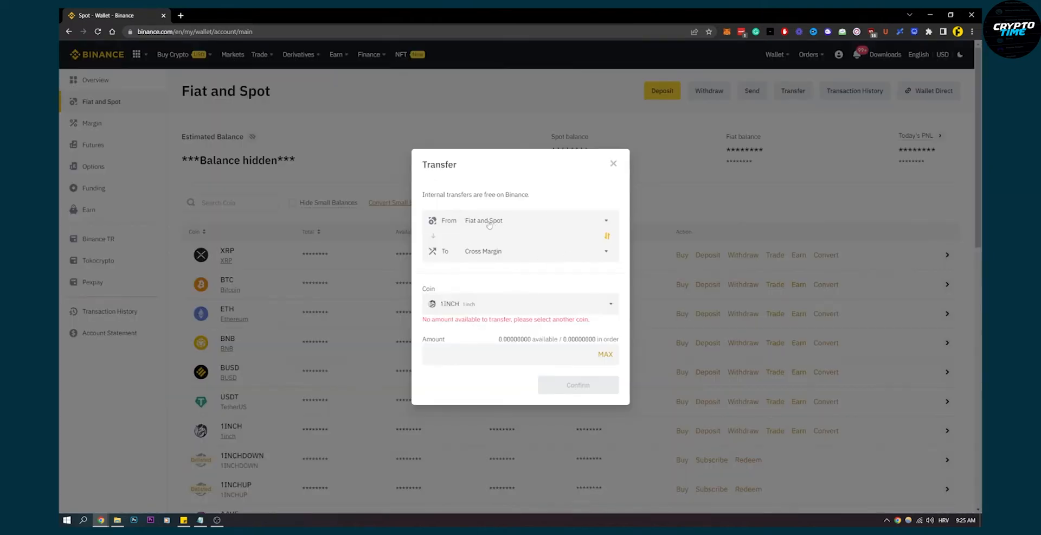
left_click(538, 250)
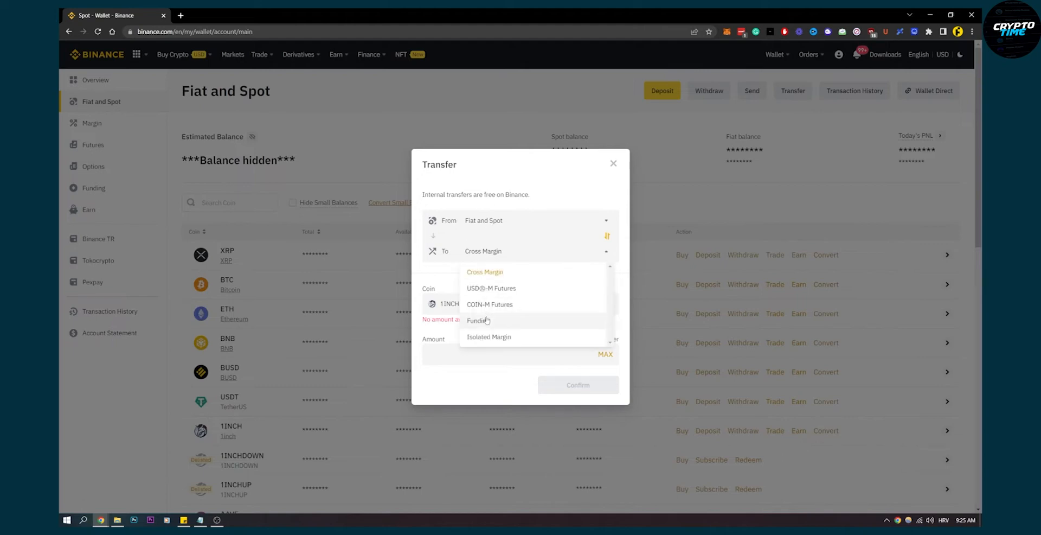
left_click(478, 320)
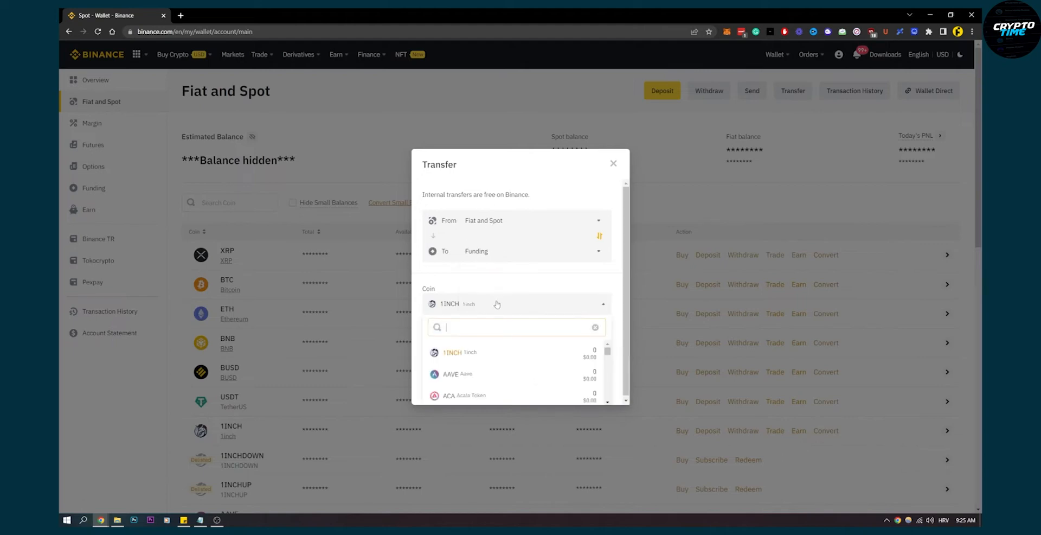
Choose USDT as the transfer coin, then close the transfer unconfirmed
type("usdt")
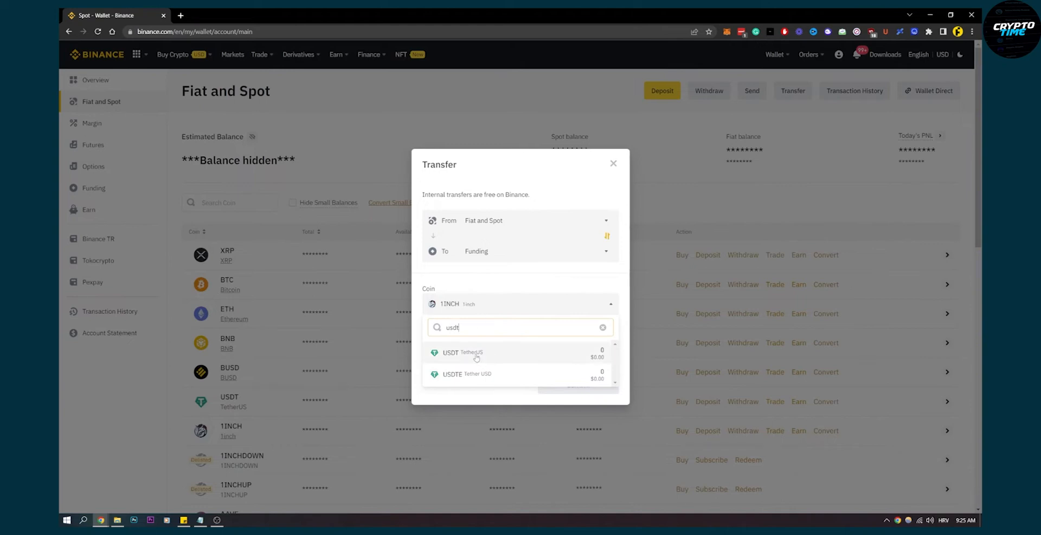
left_click(450, 352)
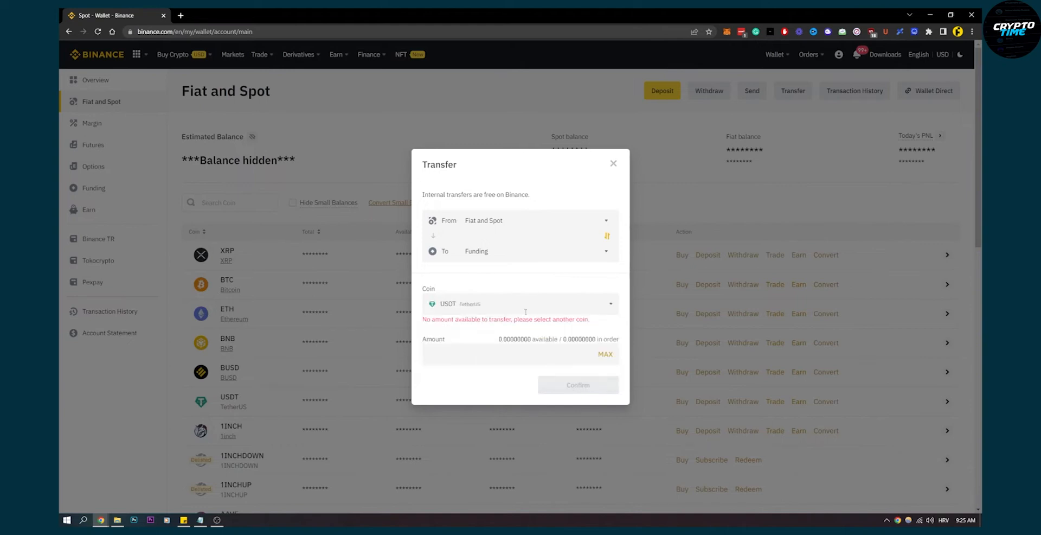
left_click(518, 354)
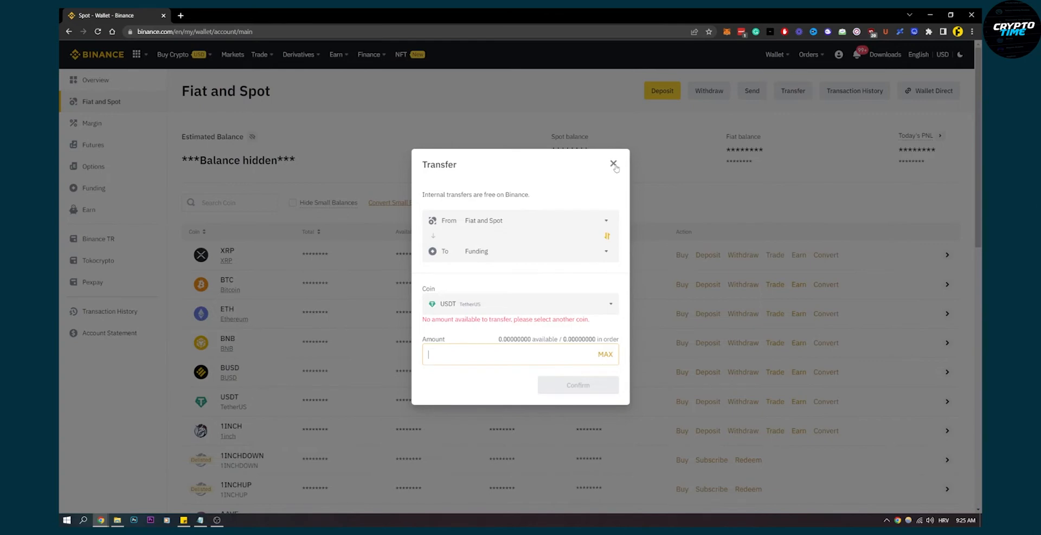
left_click(613, 164)
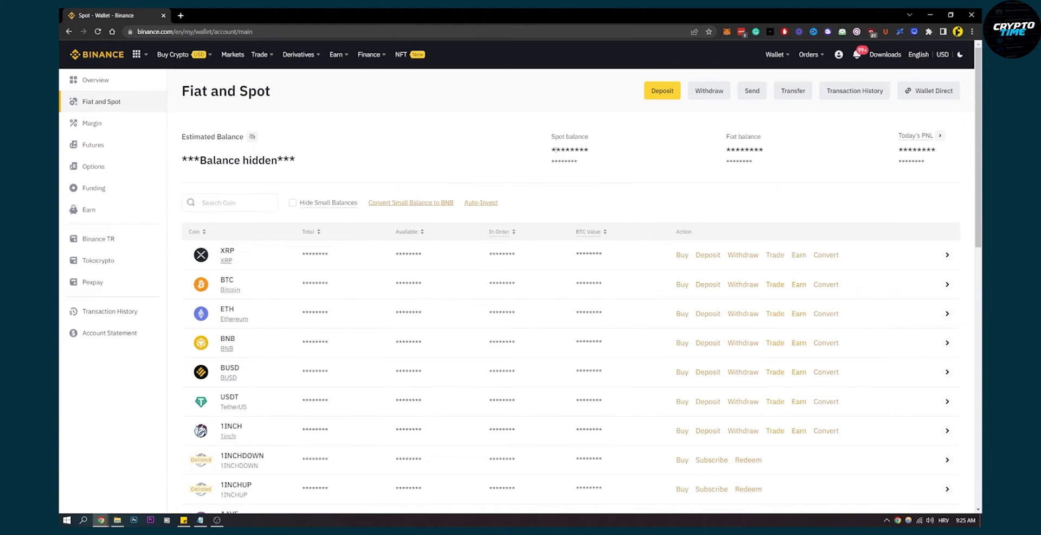
Go to Finance > Binance Card and dismiss the Spend and Win reward popup
left_click(369, 54)
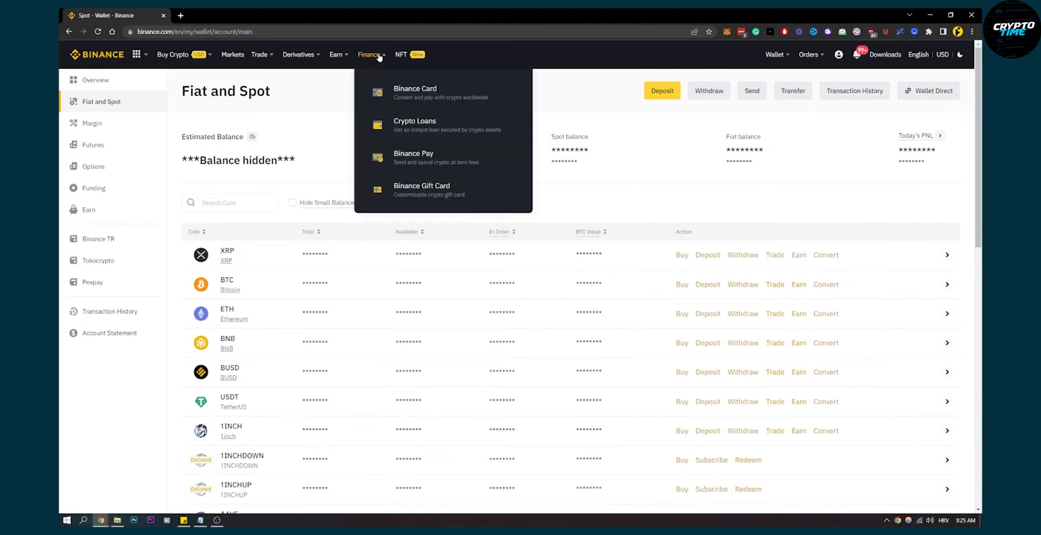
left_click(415, 92)
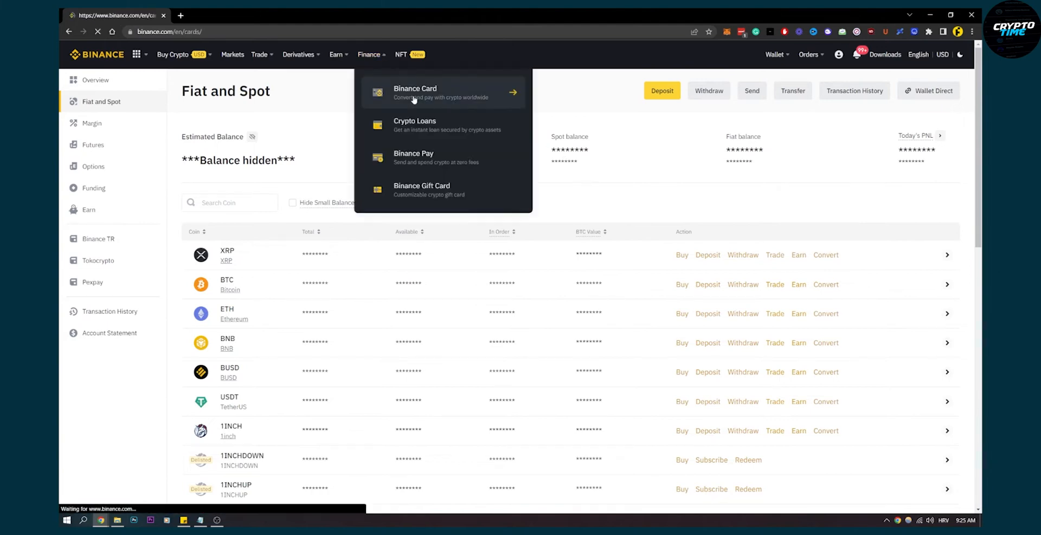
left_click(415, 92)
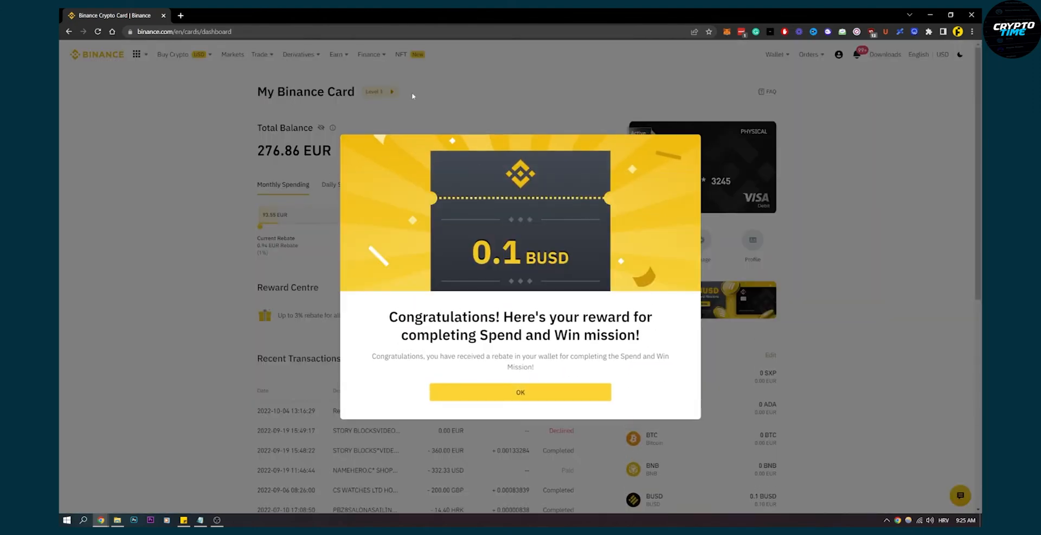
left_click(520, 391)
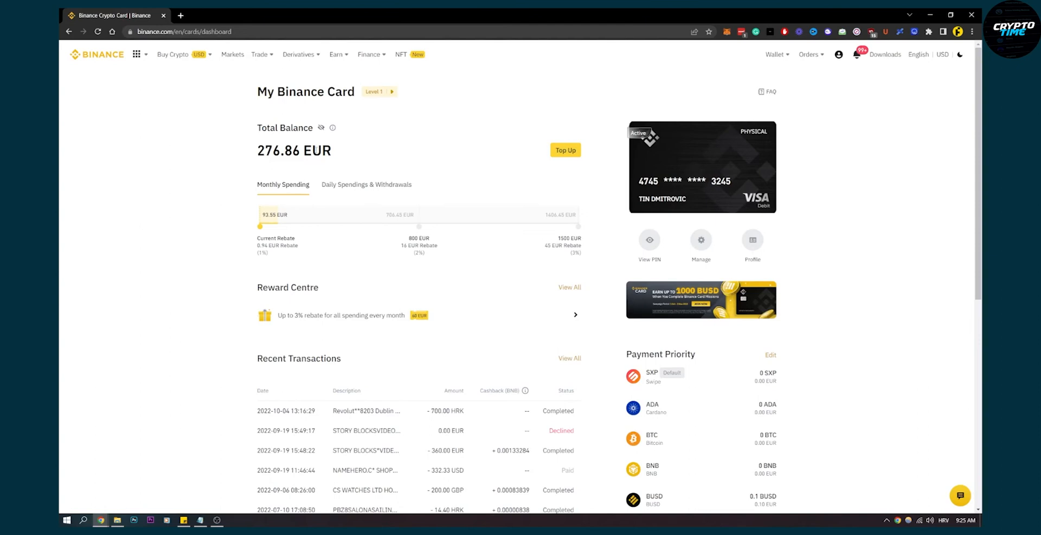
mouse_move(700, 240)
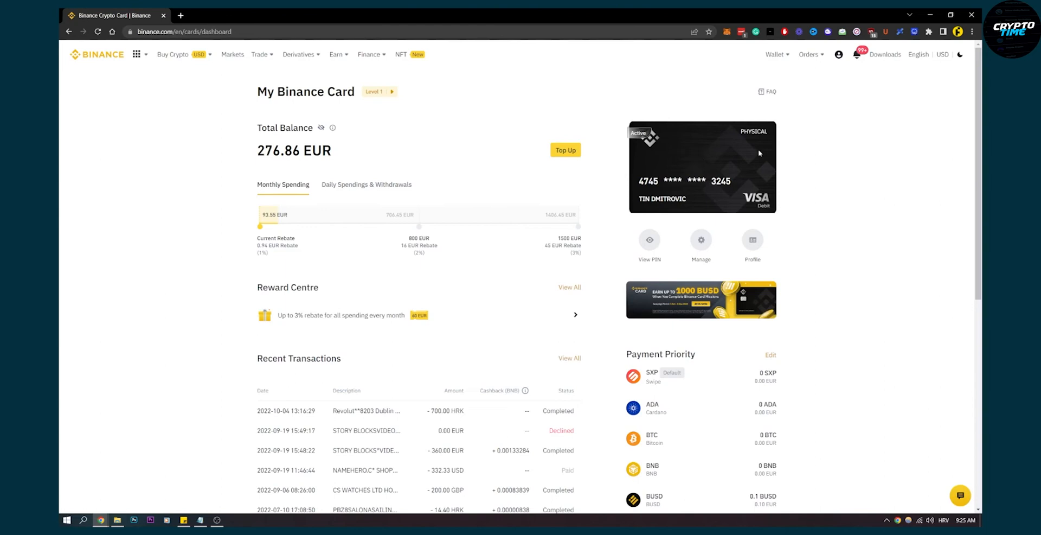
mouse_move(697, 145)
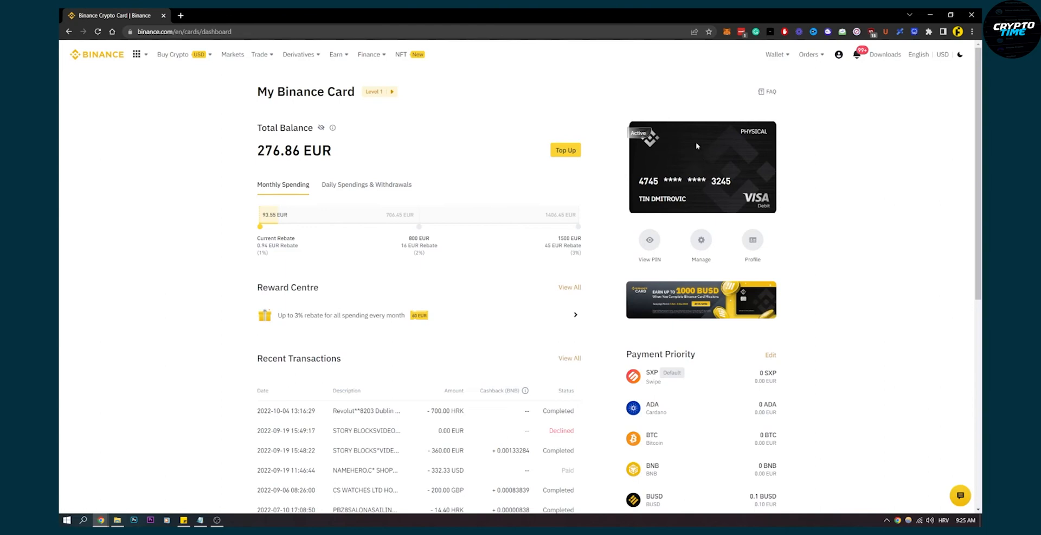
mouse_move(256, 151)
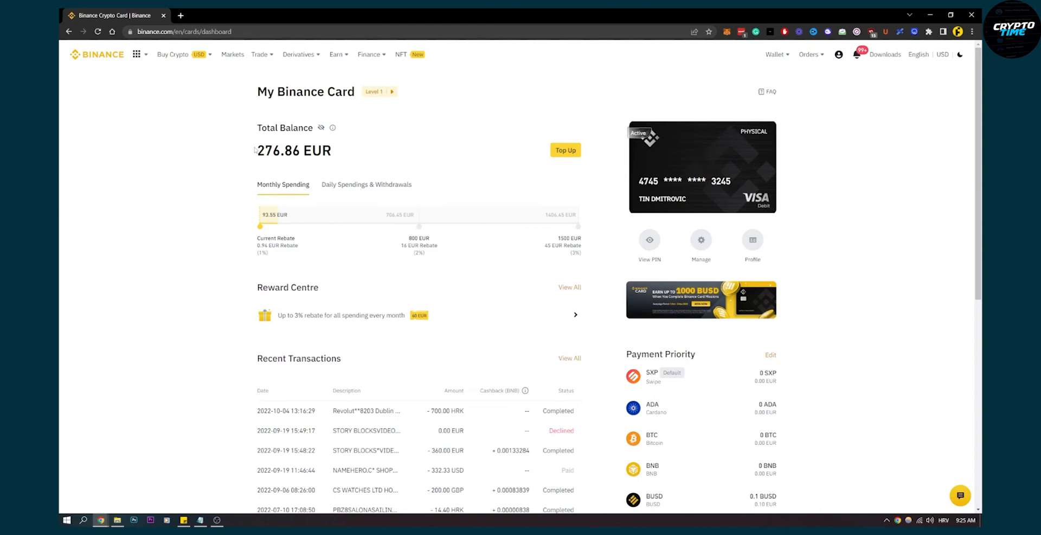
mouse_move(885, 138)
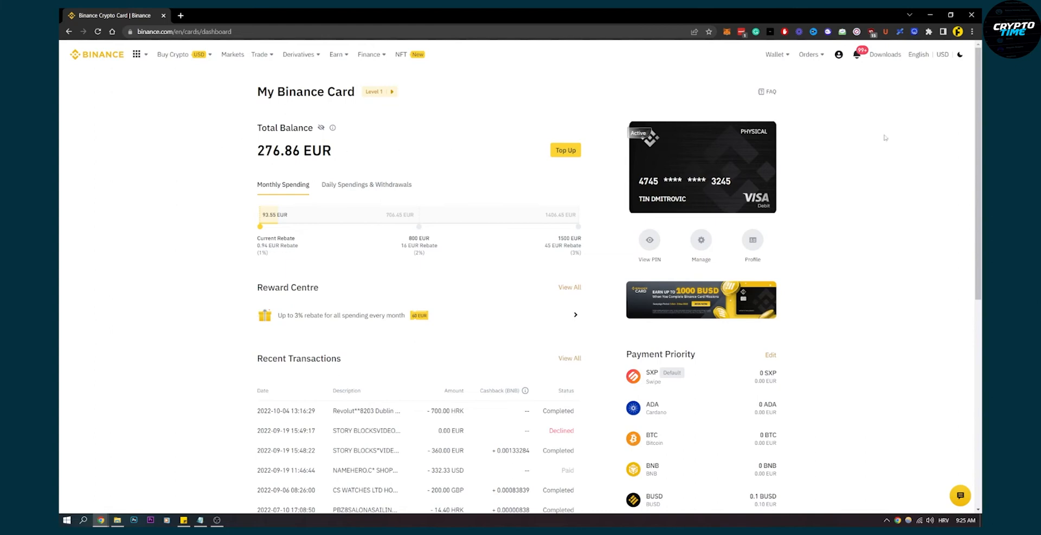
mouse_move(839, 243)
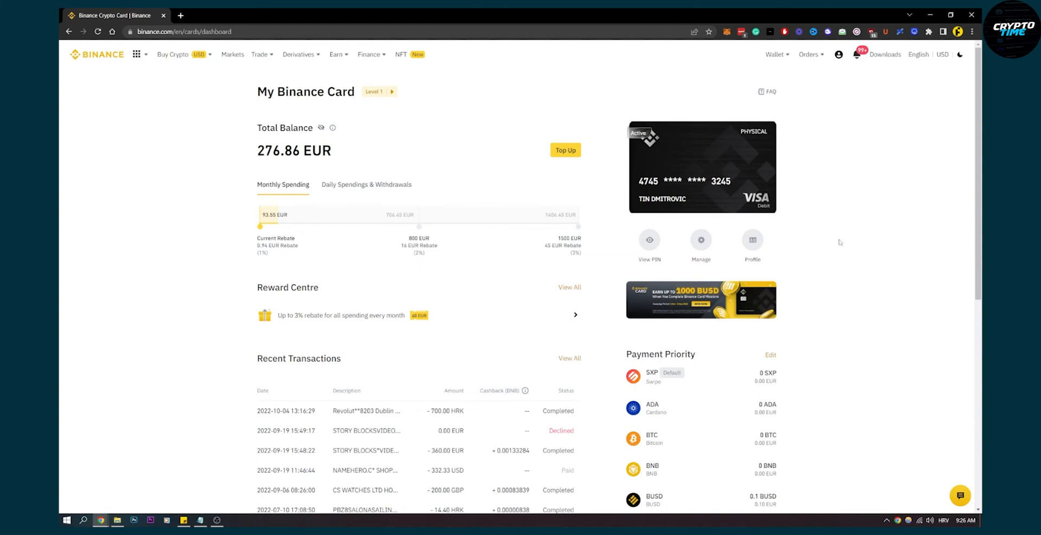
mouse_move(839, 240)
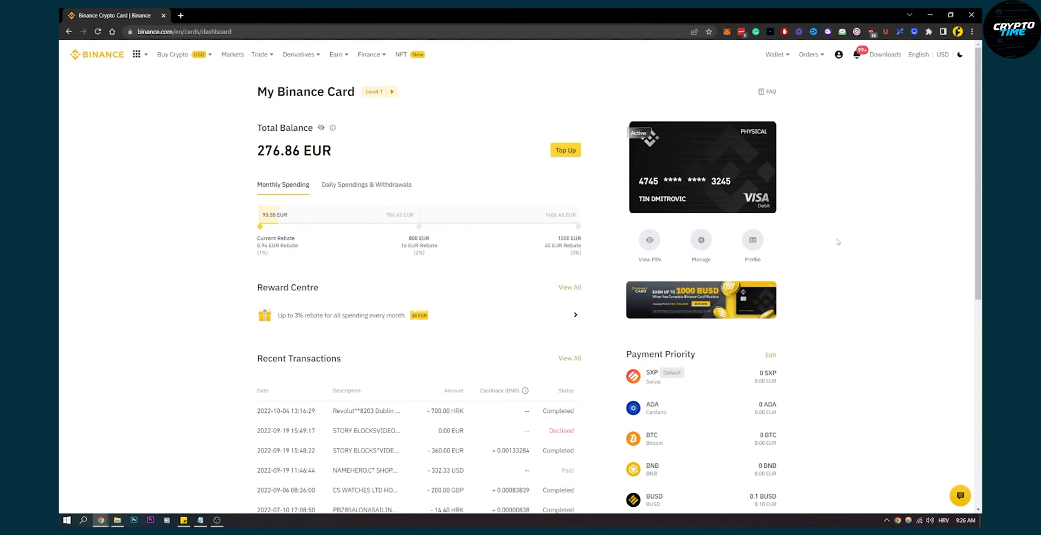
mouse_move(733, 146)
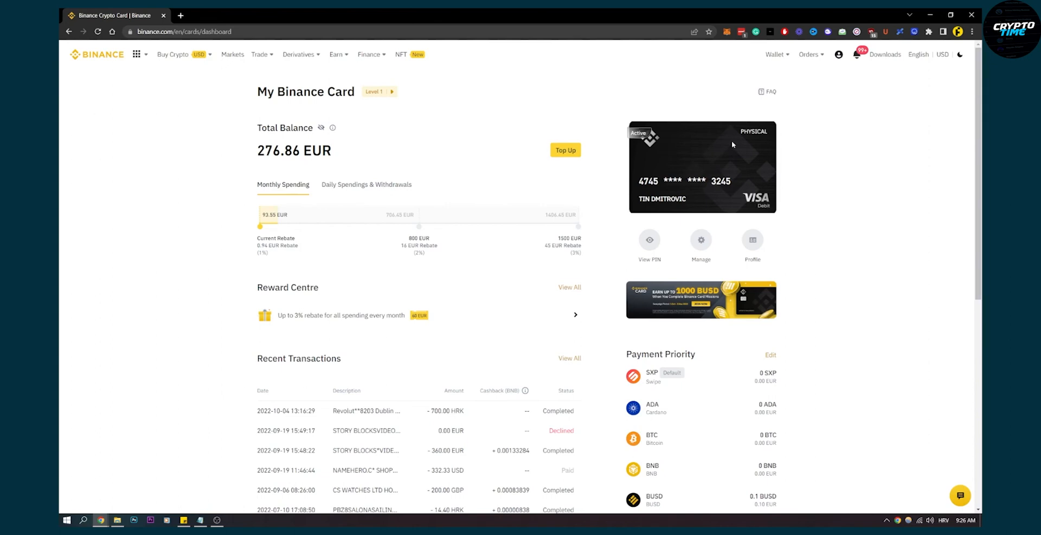
mouse_move(660, 390)
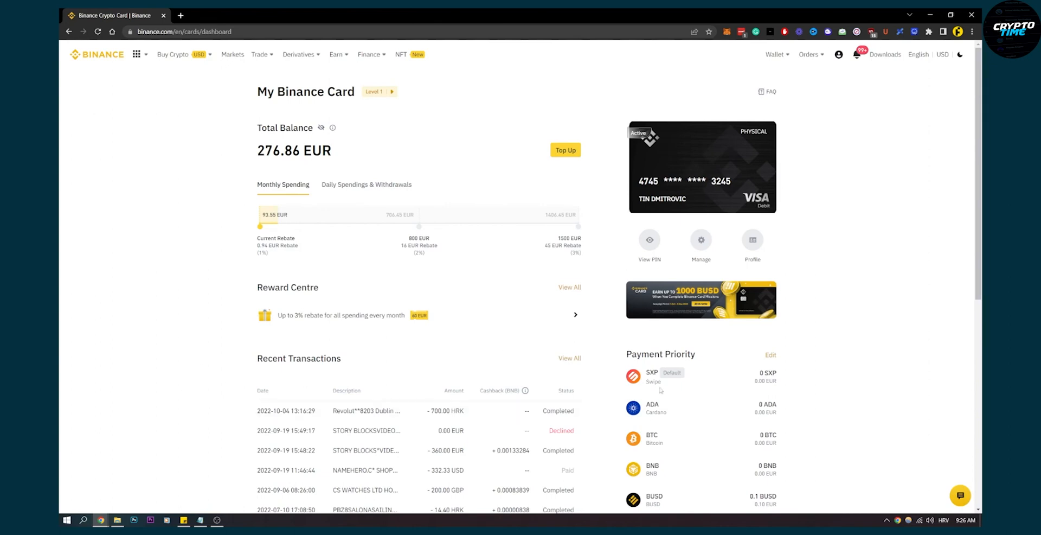
mouse_move(863, 236)
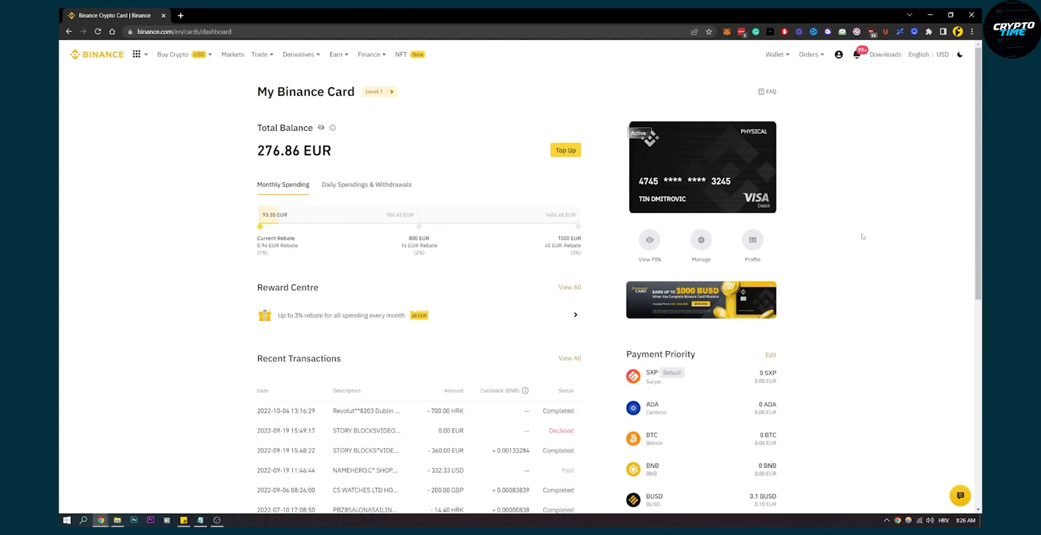
mouse_move(867, 228)
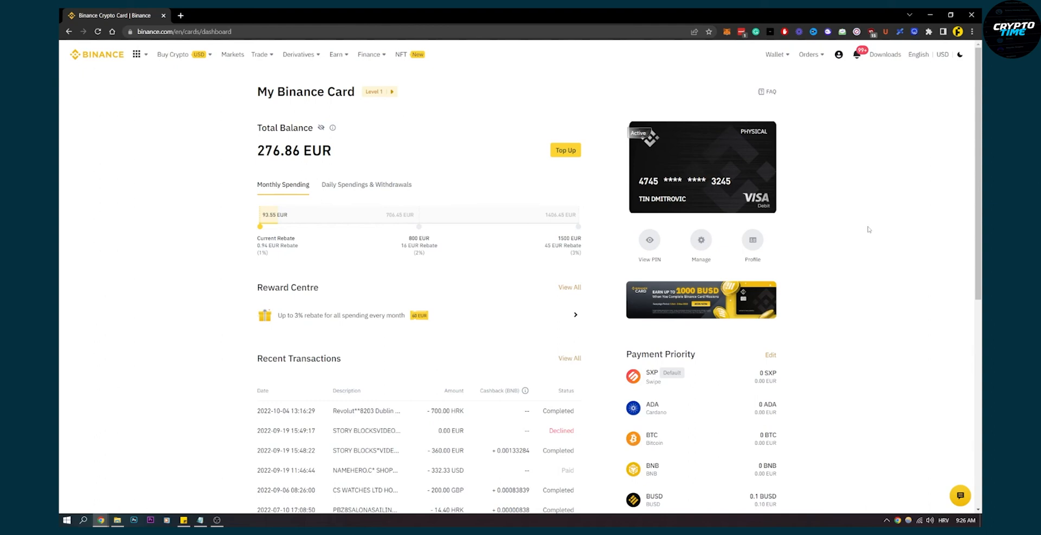